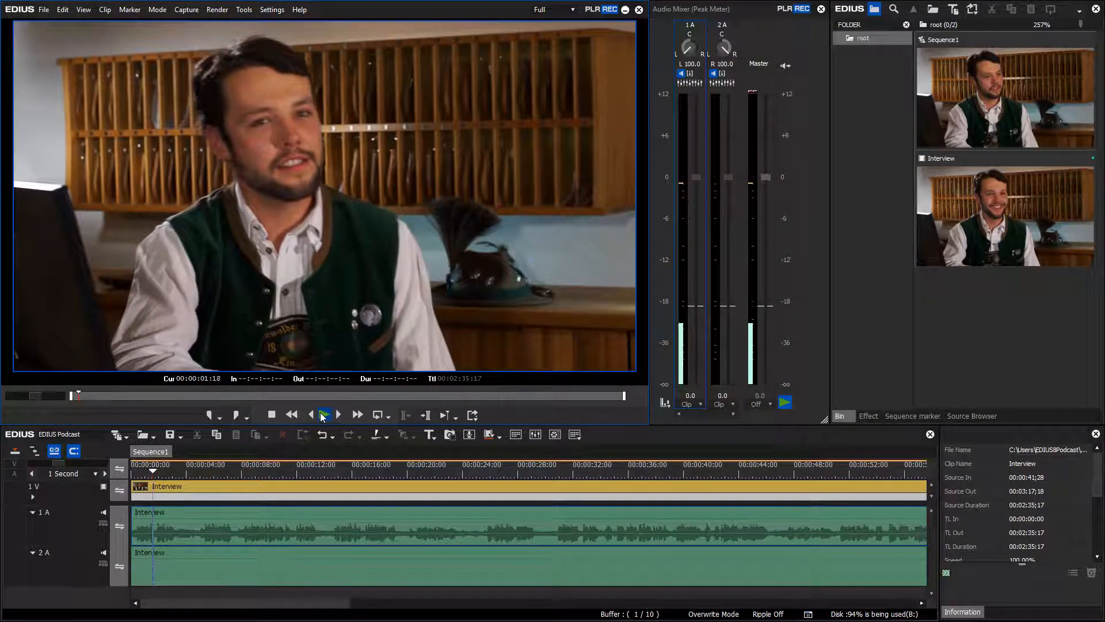
# Step: Put track 1A in pan rubber band mode and raise the pan line from L 100% to centre
pyautogui.click(323, 414)
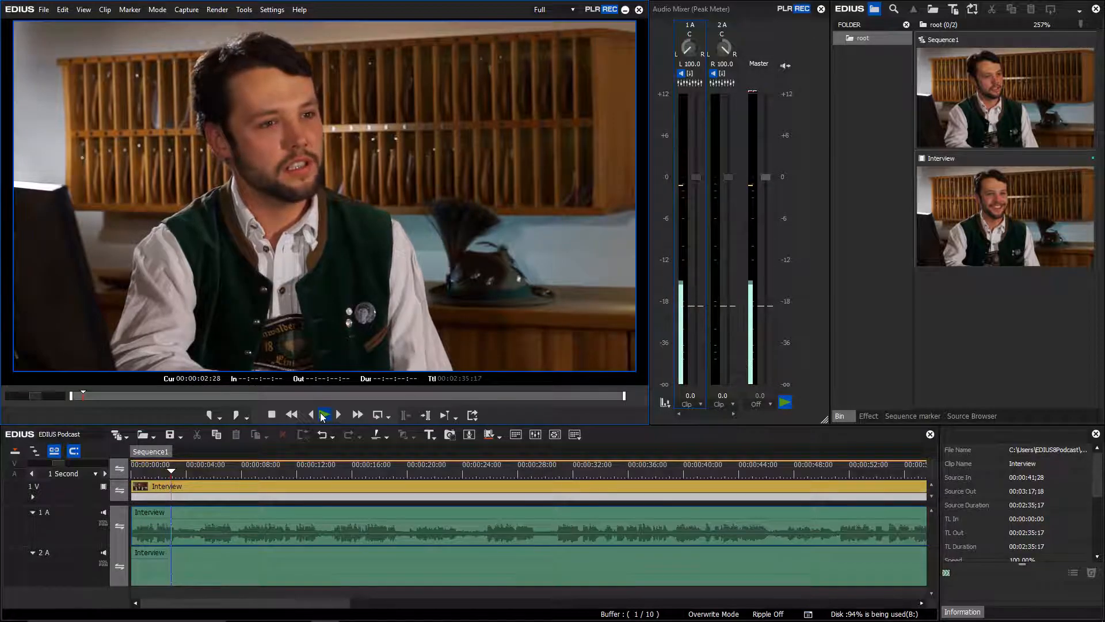
pyautogui.click(324, 414)
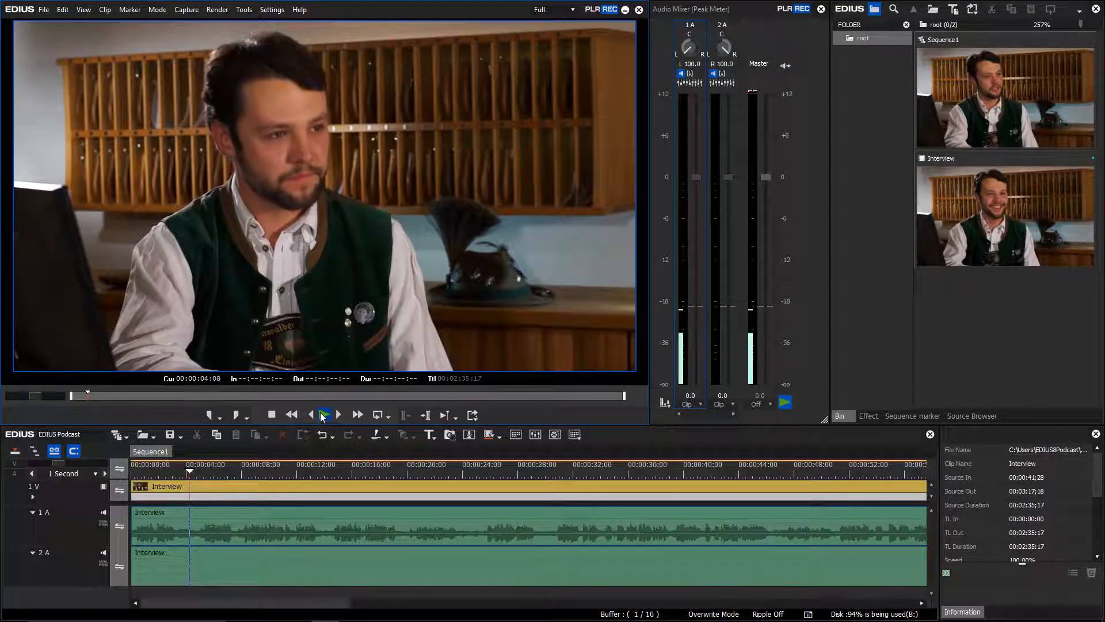
pyautogui.click(325, 415)
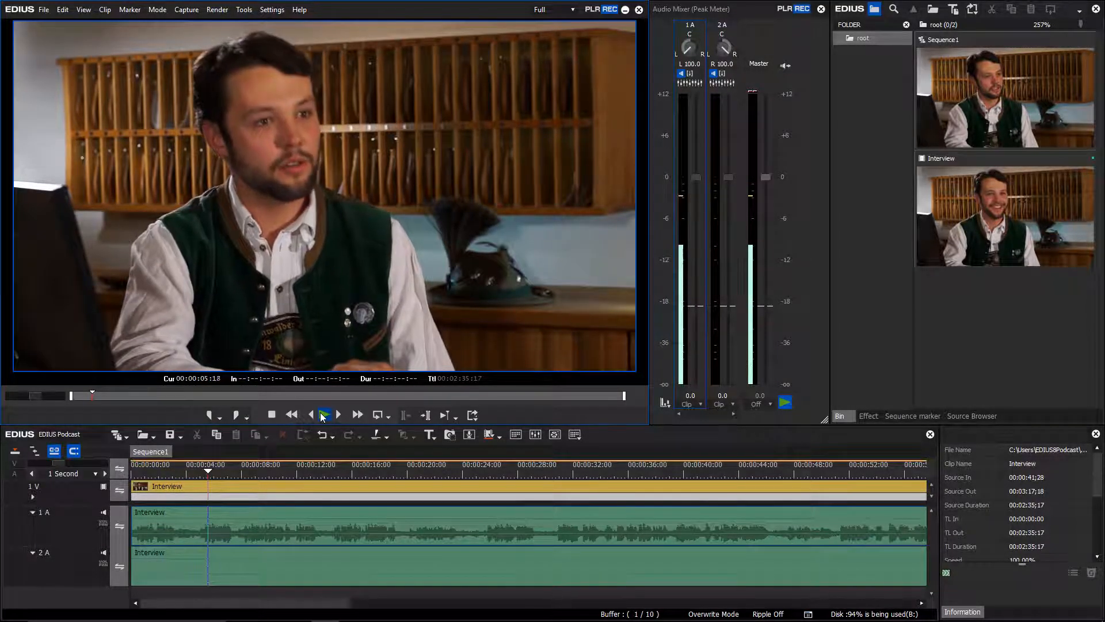
pyautogui.click(322, 414)
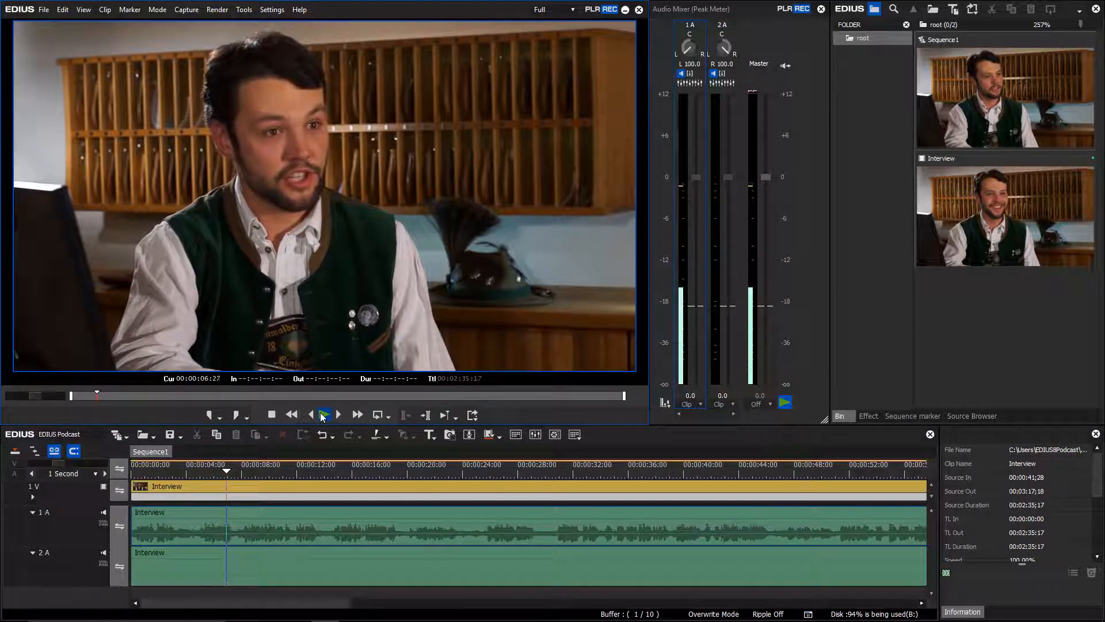
pyautogui.click(324, 415)
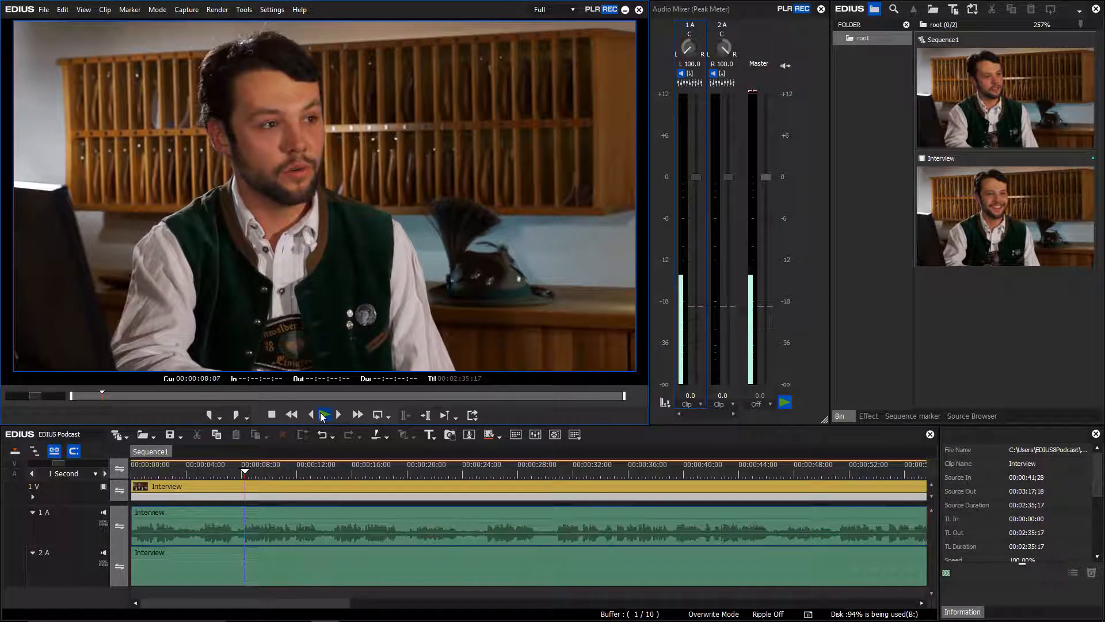
pyautogui.click(322, 414)
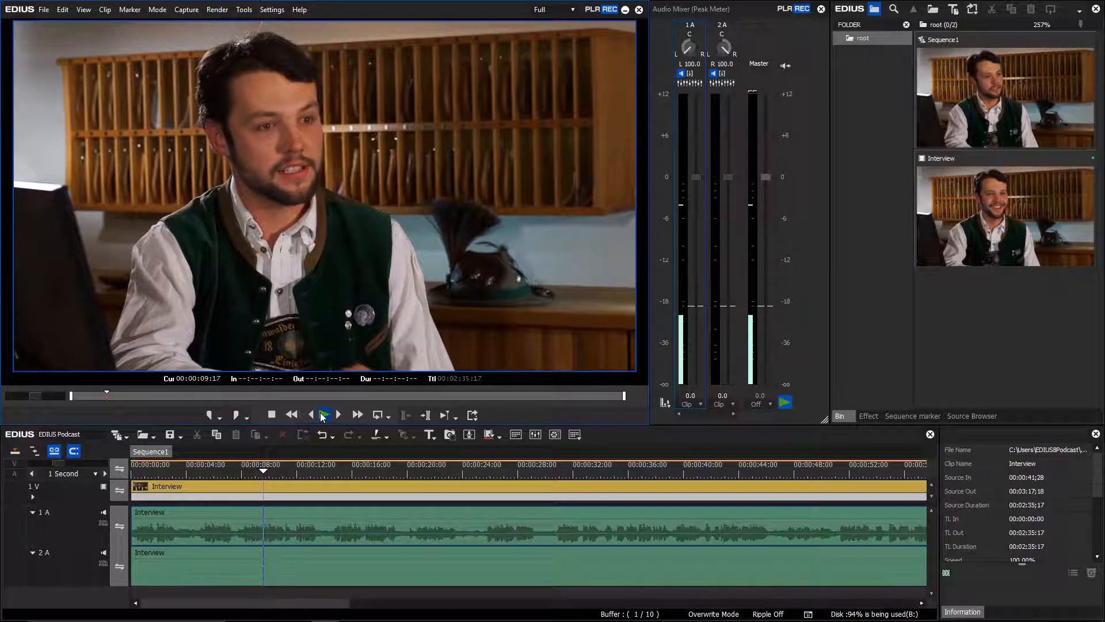
pyautogui.click(323, 414)
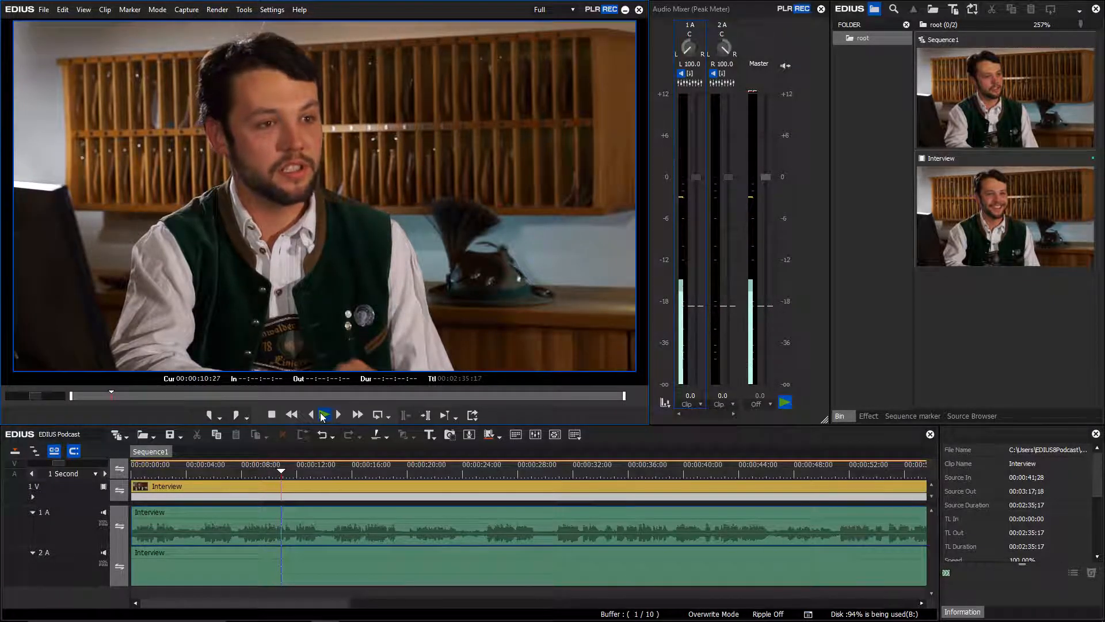
pyautogui.click(324, 414)
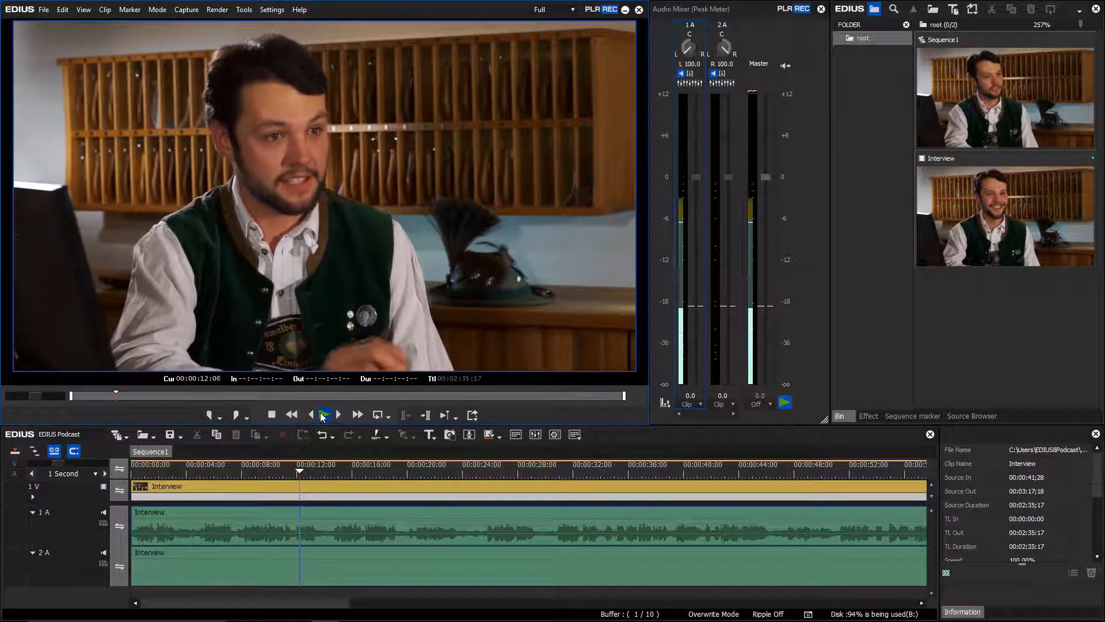
pyautogui.click(322, 414)
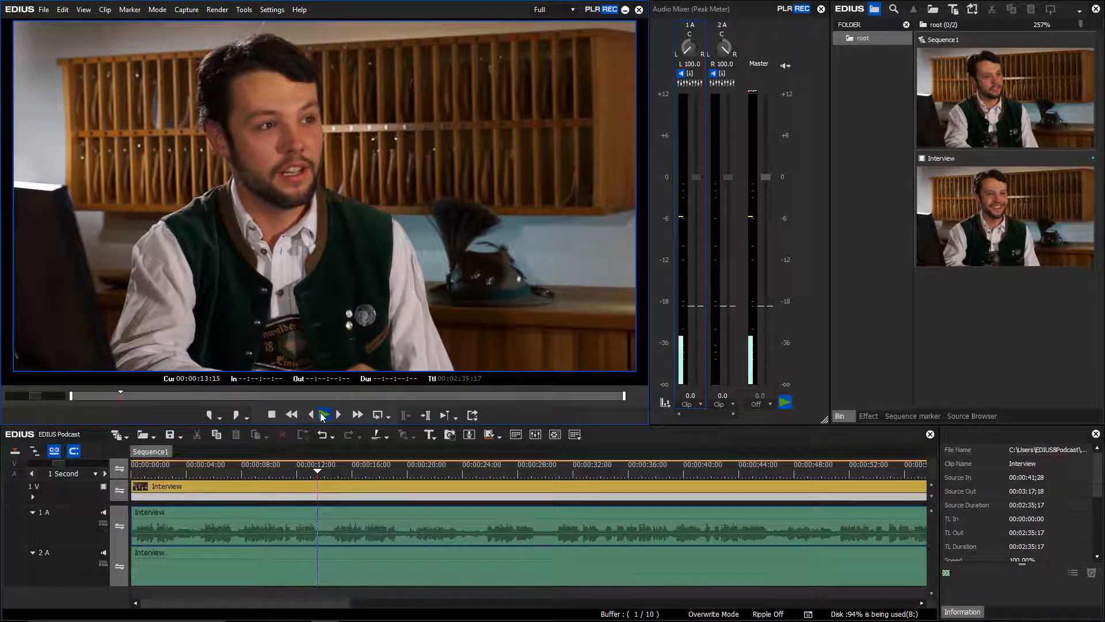
pyautogui.click(323, 414)
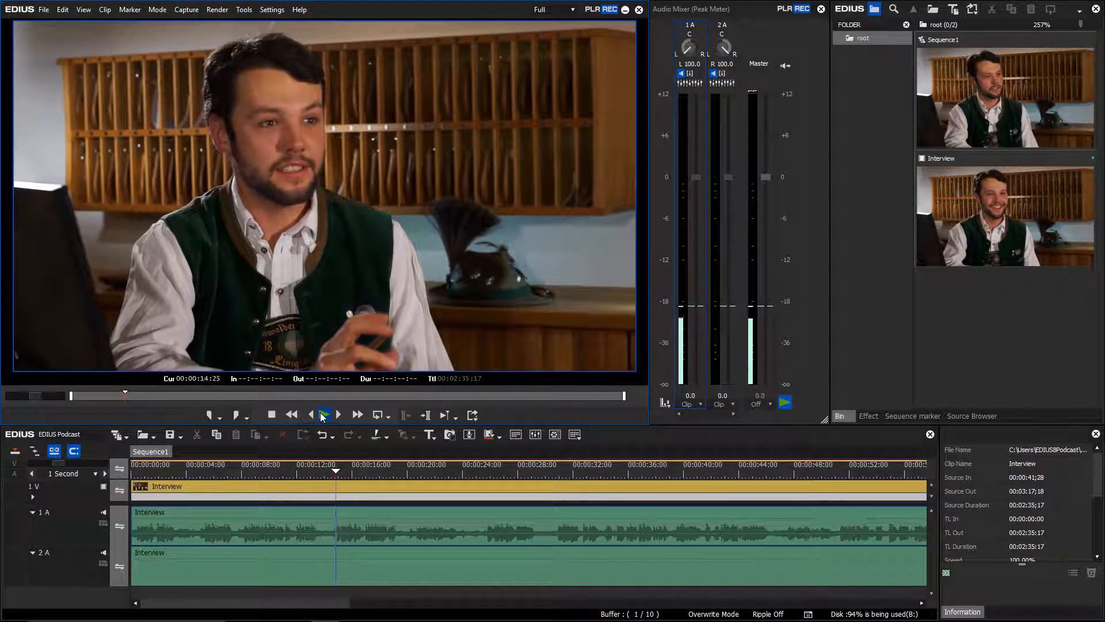
pyautogui.click(324, 414)
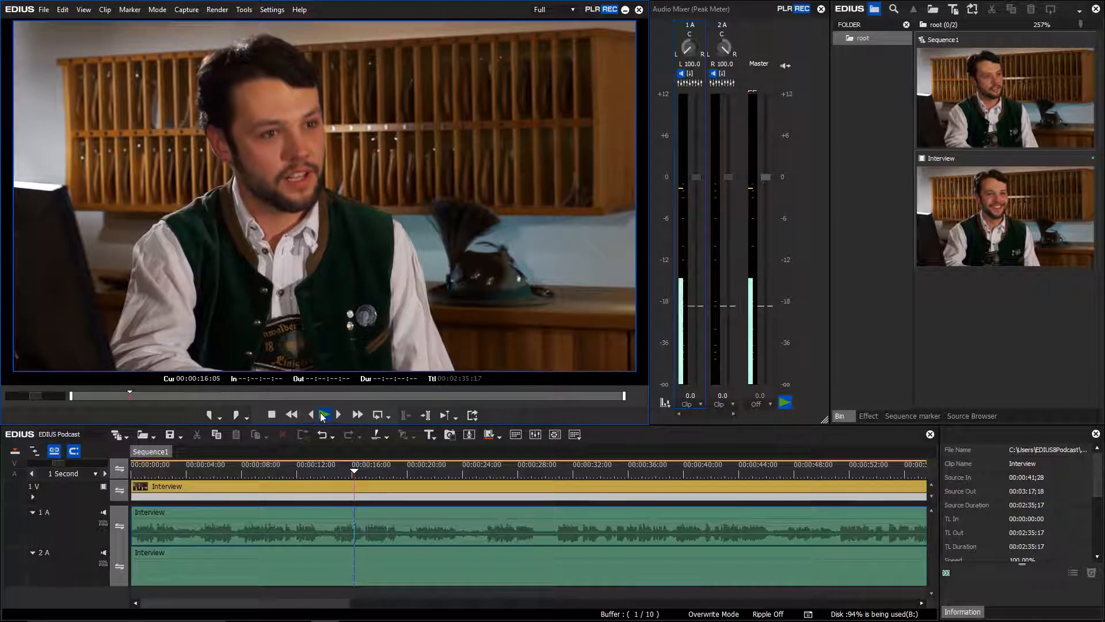
pyautogui.click(325, 414)
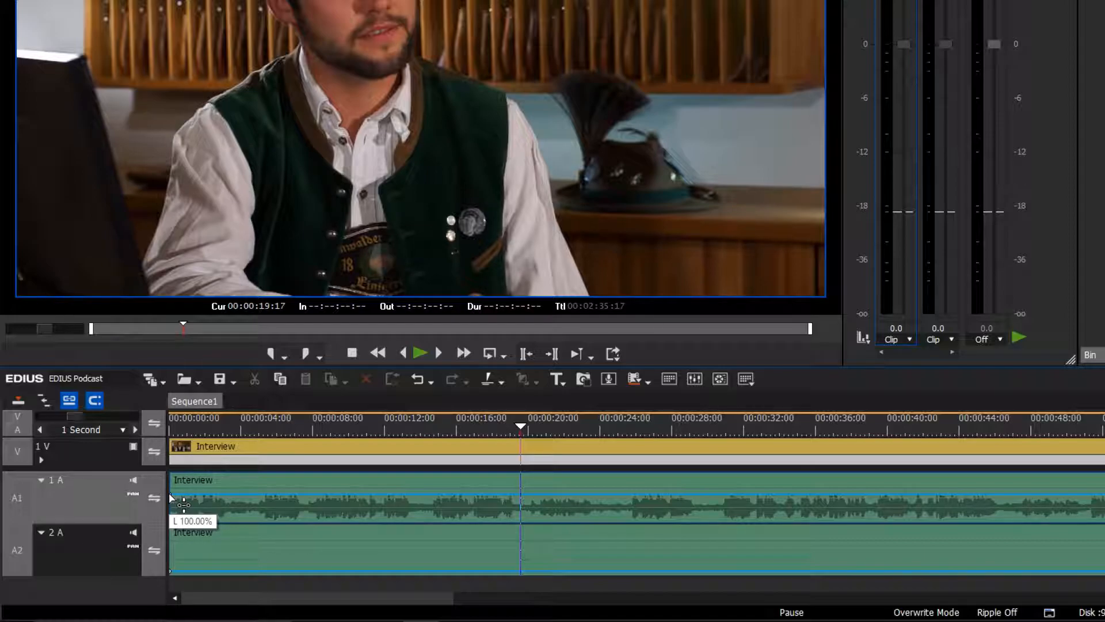
pyautogui.moveTo(183, 495); pyautogui.dragTo(183, 506)
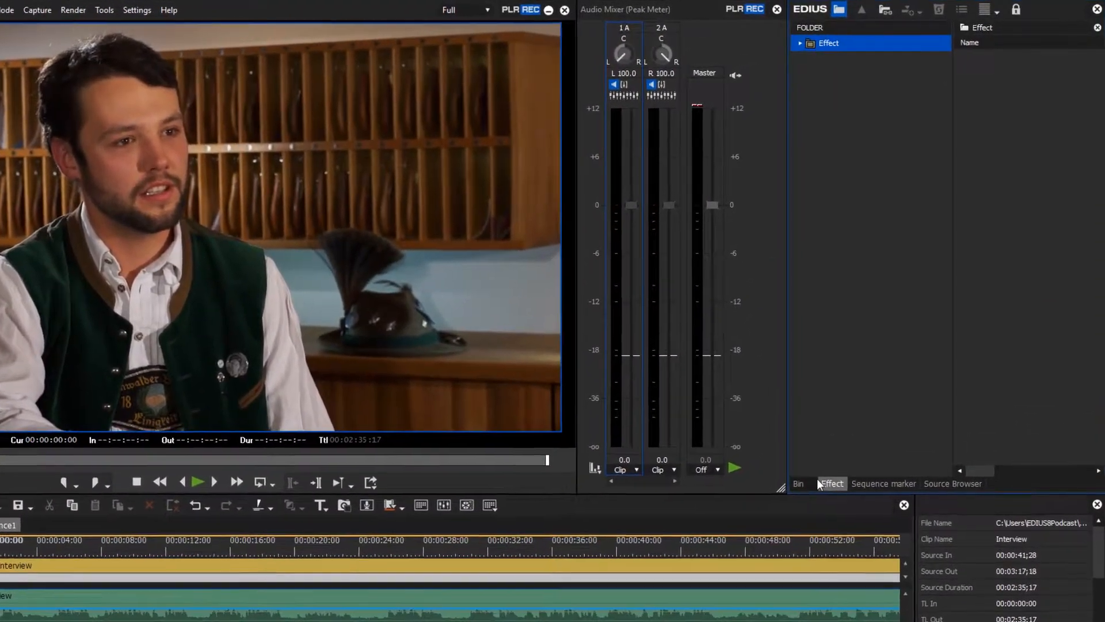
# Step: Drop Panpot & Balance from AudioFilters onto the Interview clip and open its settings
pyautogui.click(800, 44)
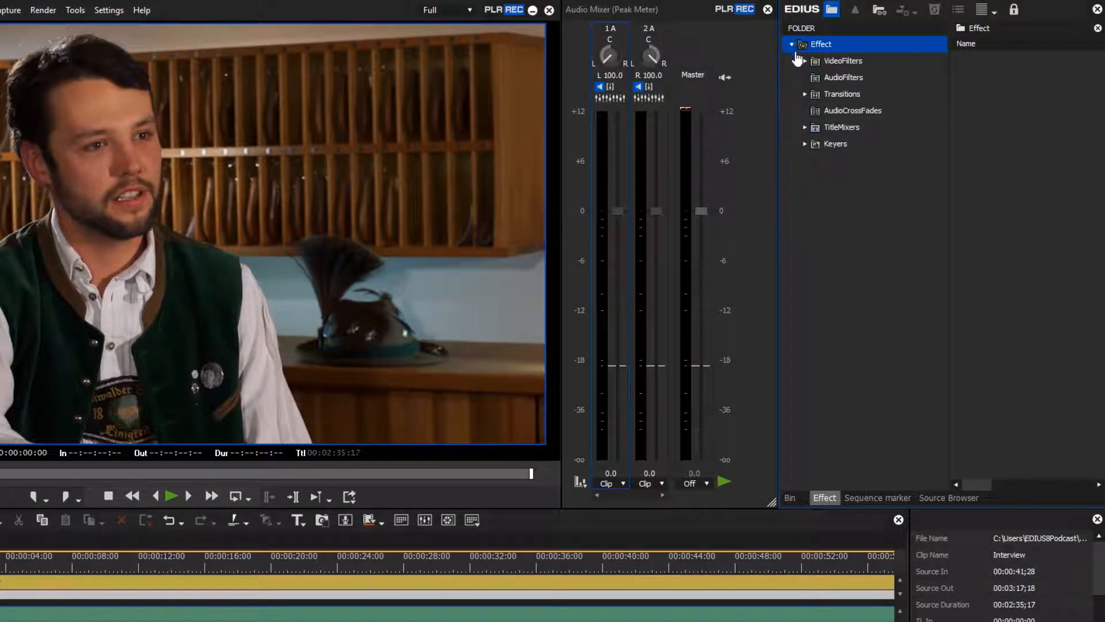
pyautogui.click(843, 77)
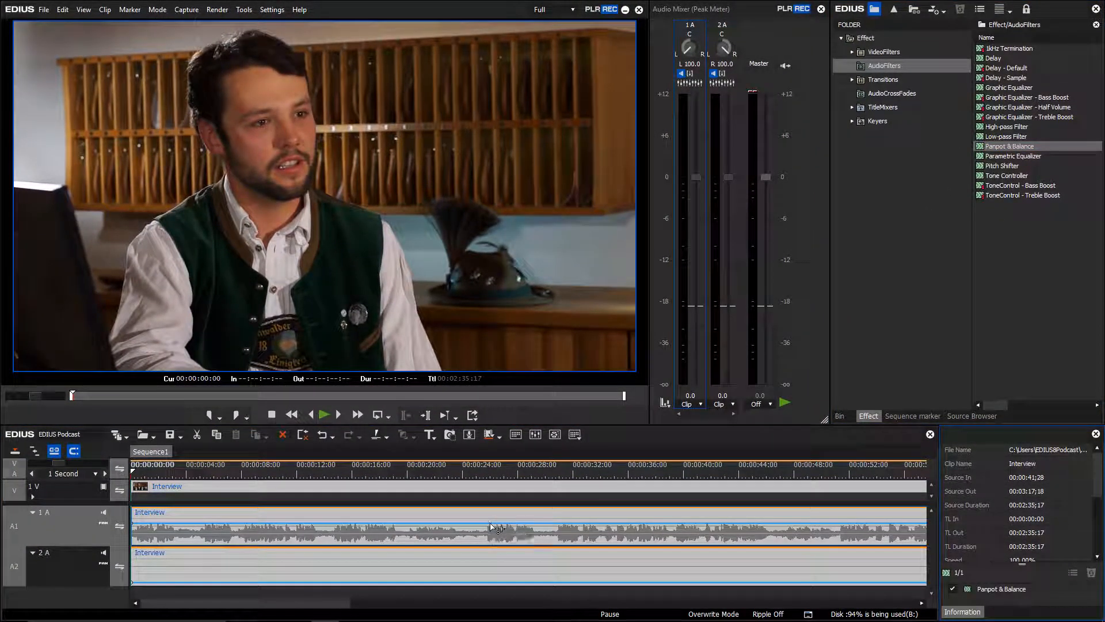
pyautogui.click(1002, 588)
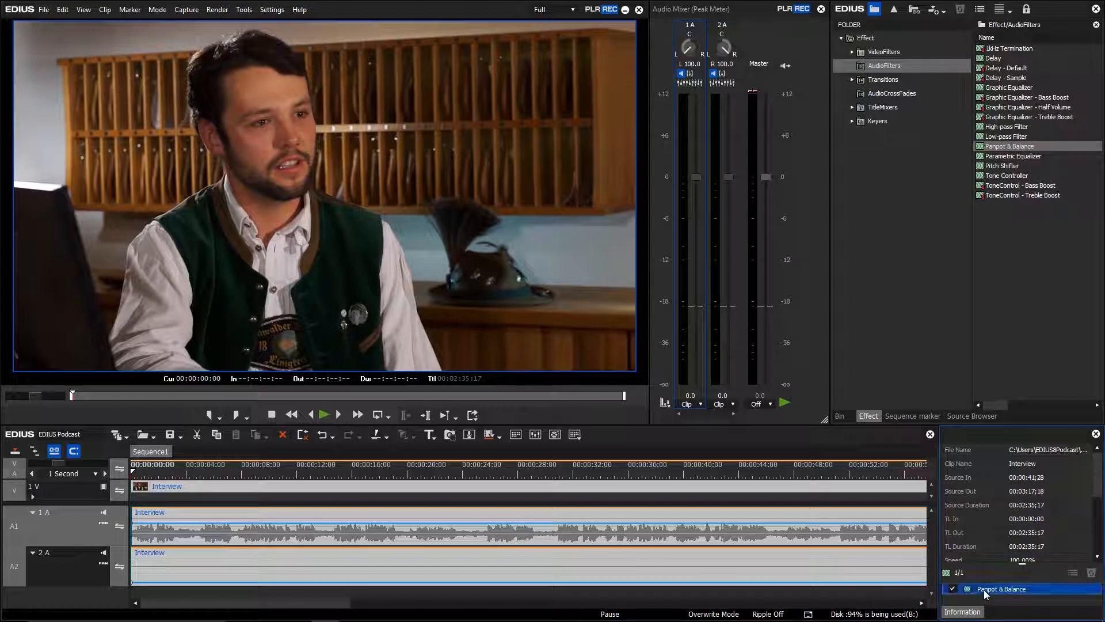
pyautogui.doubleClick(1003, 588)
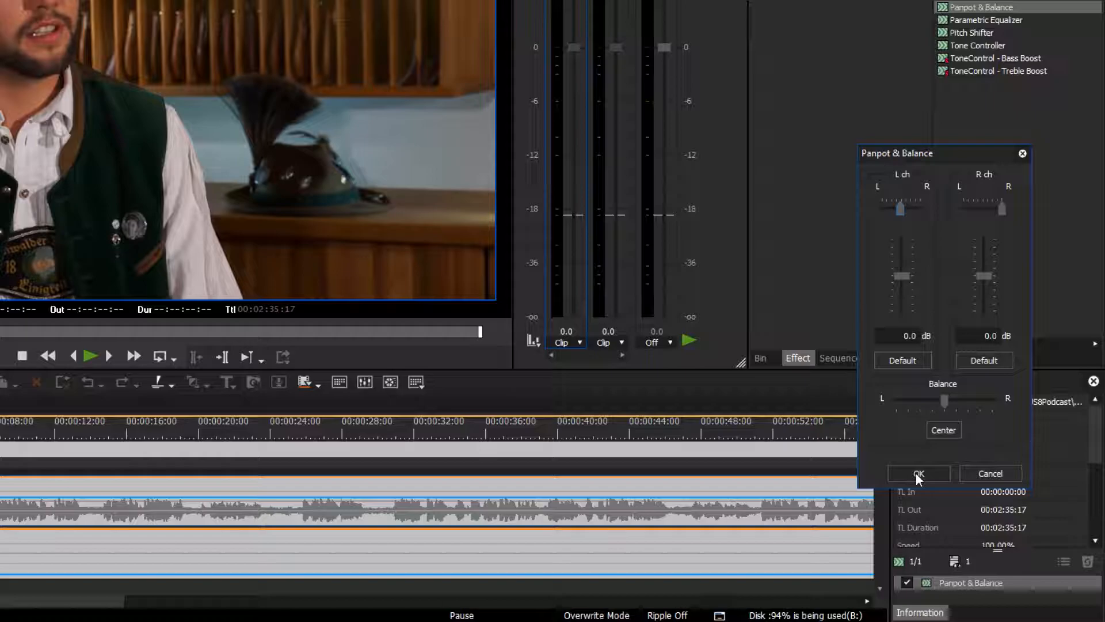
# Step: Confirm the centred L ch pan with OK and play the sequence to listen
pyautogui.click(918, 473)
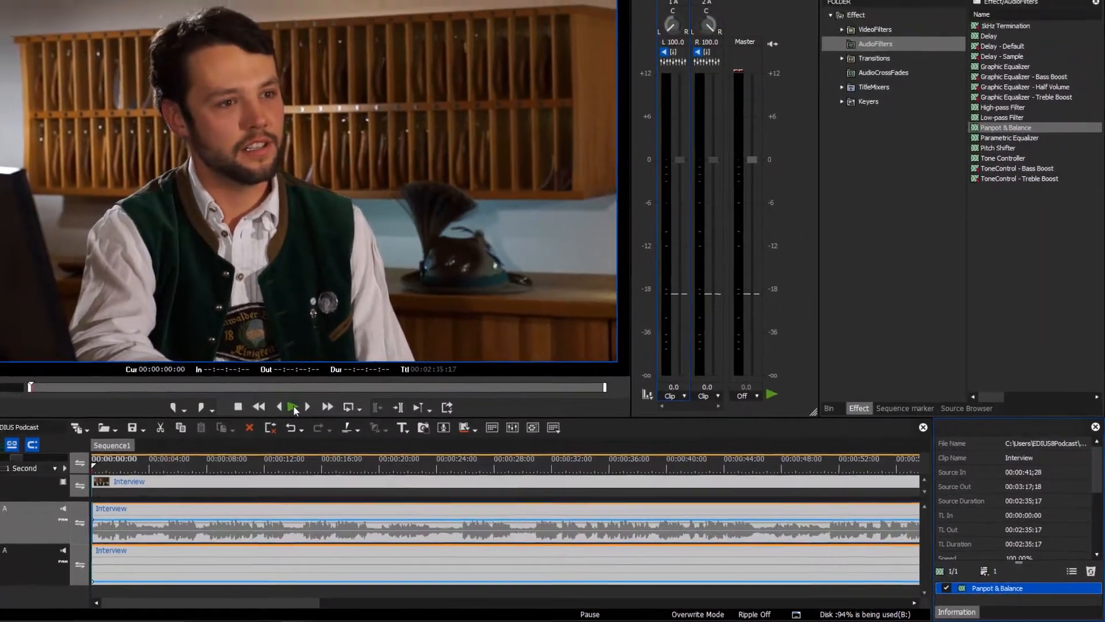
pyautogui.click(290, 406)
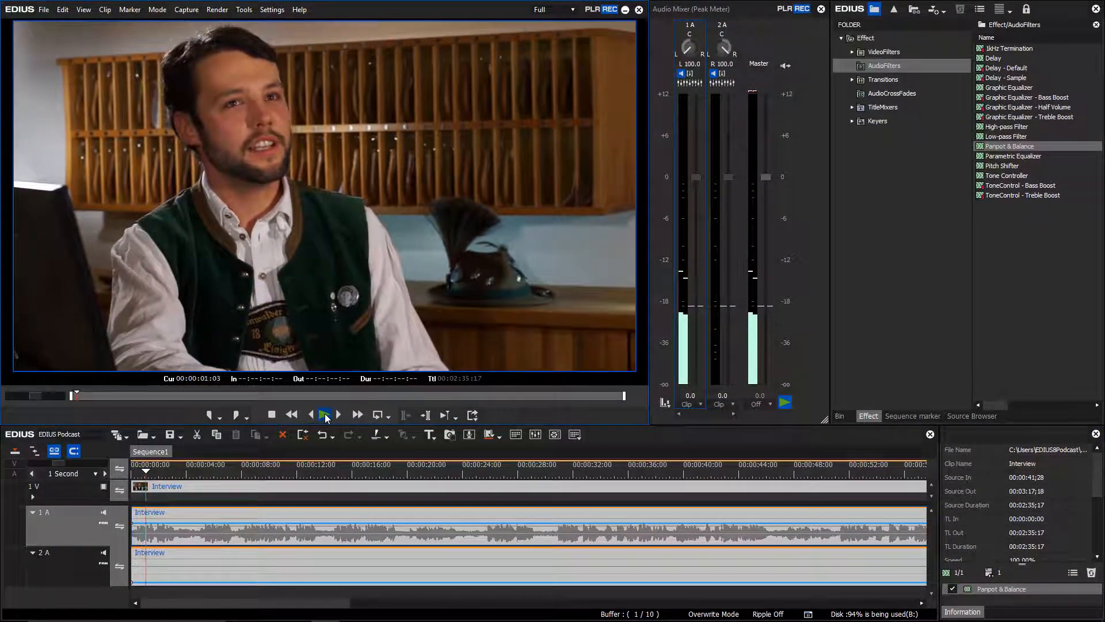
pyautogui.click(324, 414)
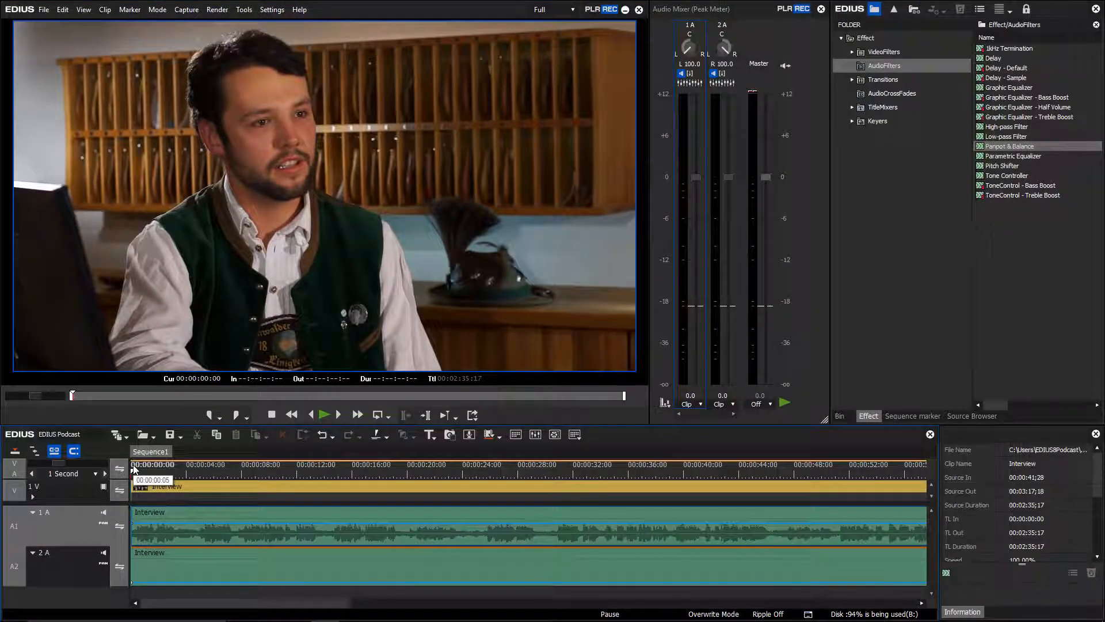
pyautogui.click(324, 413)
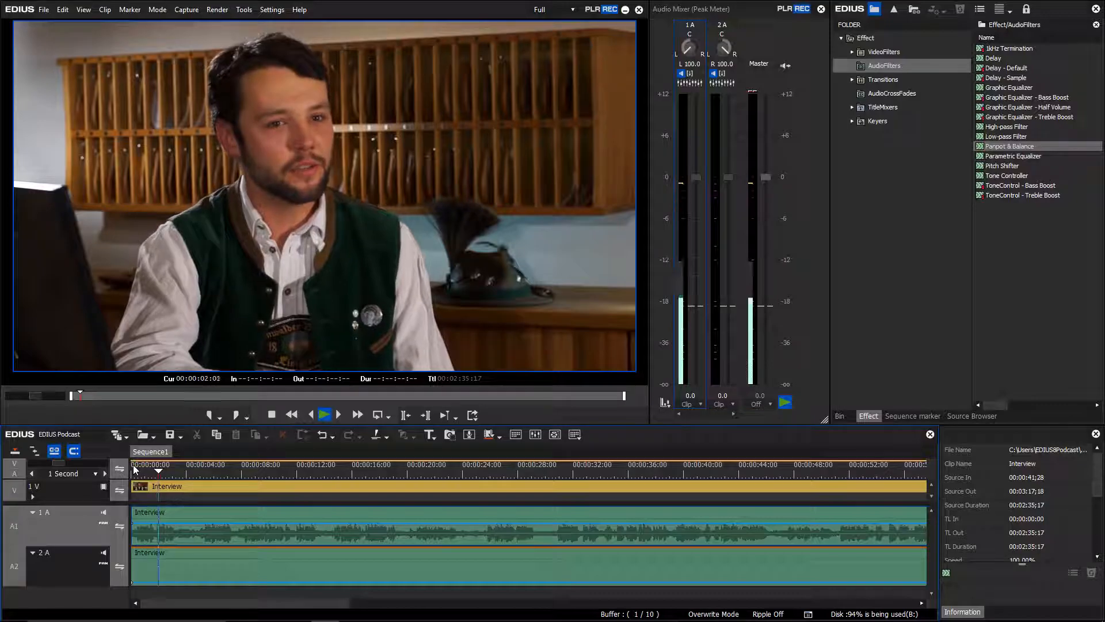
pyautogui.click(324, 414)
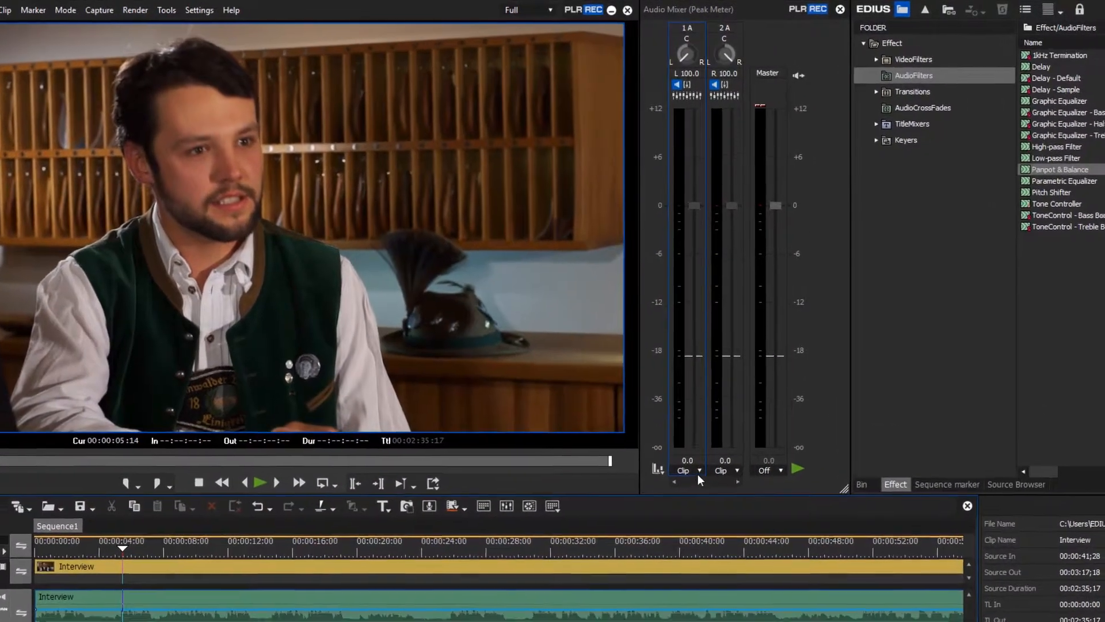
# Step: Keep 1A's mixer mode on Clip and turn its pan knob from L 100 to 0.0
pyautogui.click(688, 471)
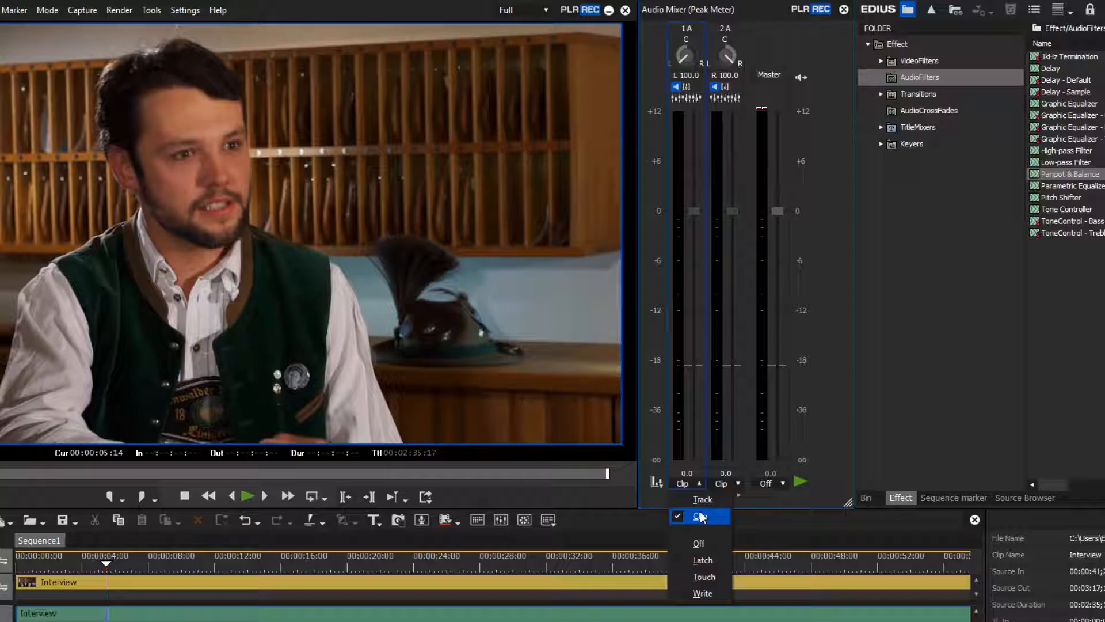
pyautogui.click(699, 515)
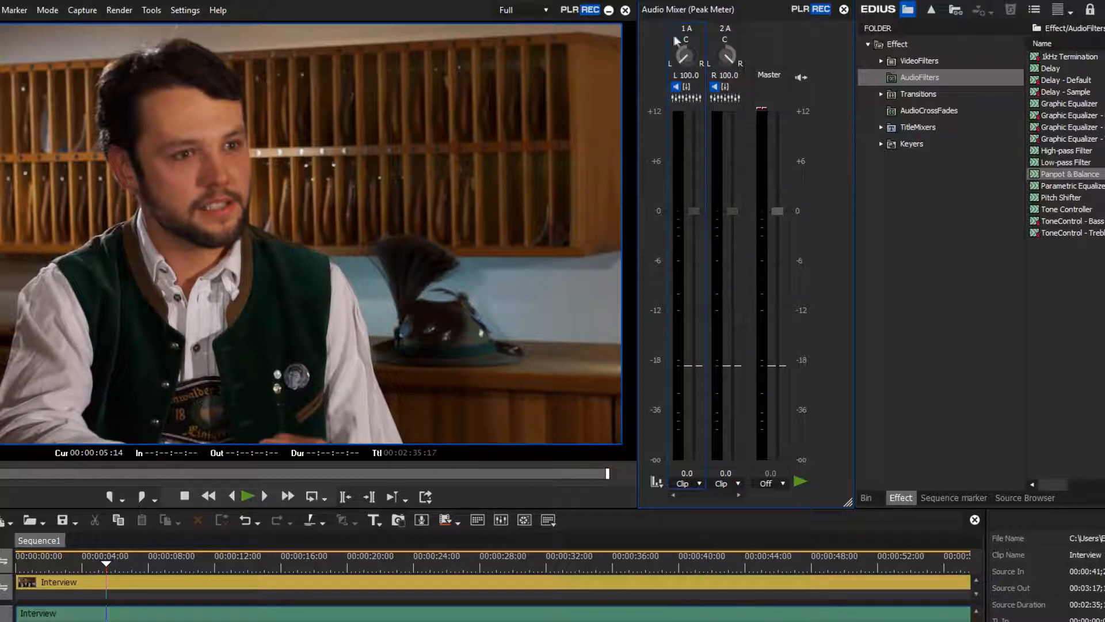
pyautogui.moveTo(683, 55); pyautogui.dragTo(680, 62)
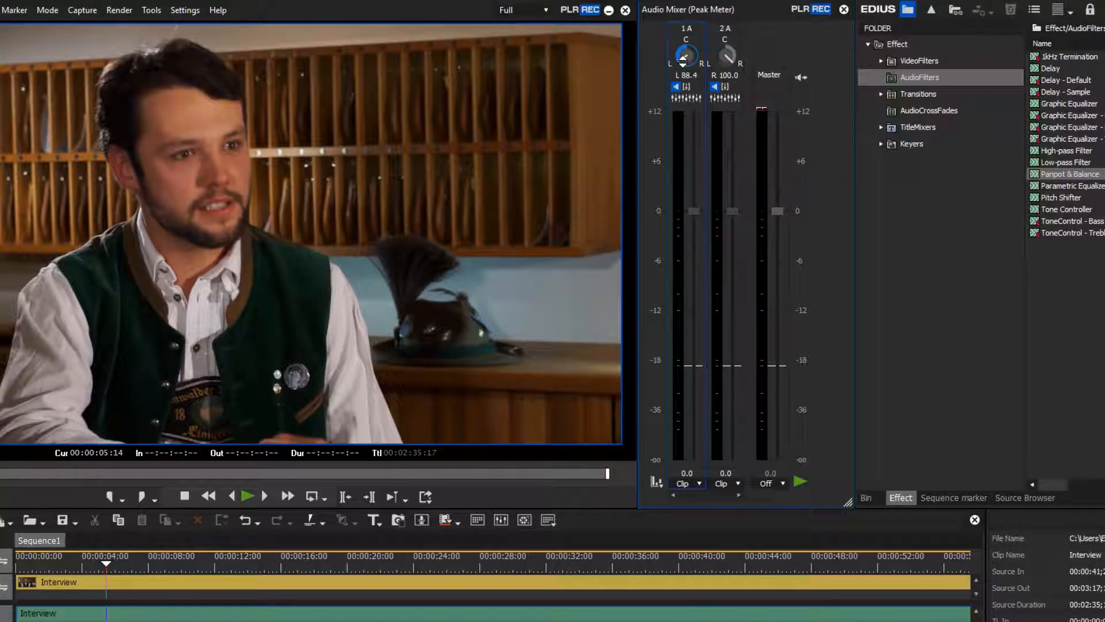
pyautogui.moveTo(684, 55); pyautogui.dragTo(685, 49)
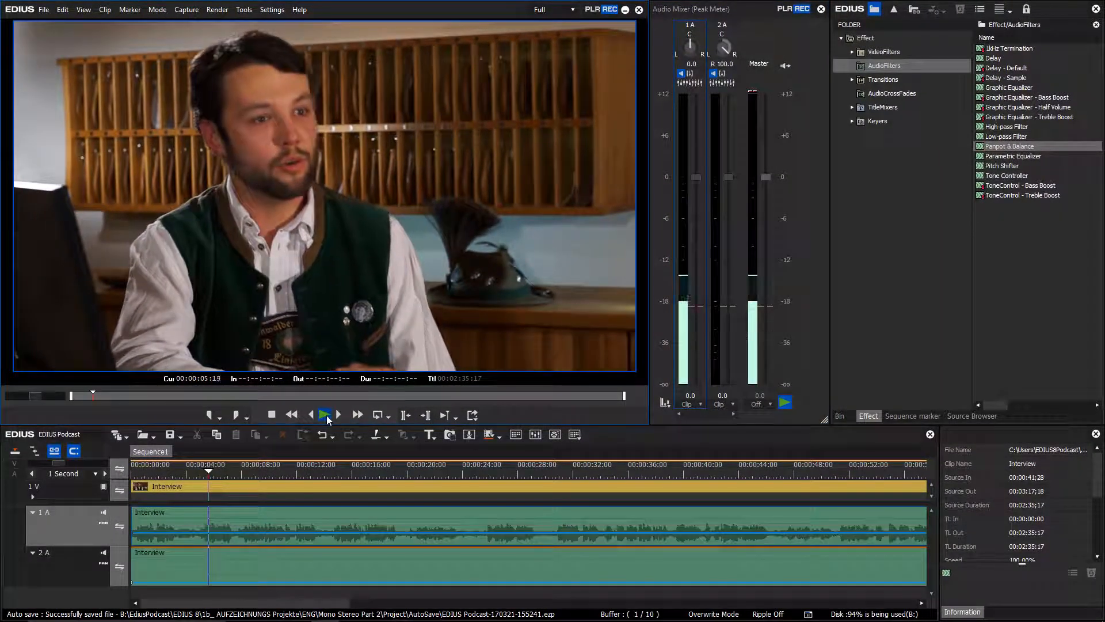
pyautogui.click(324, 414)
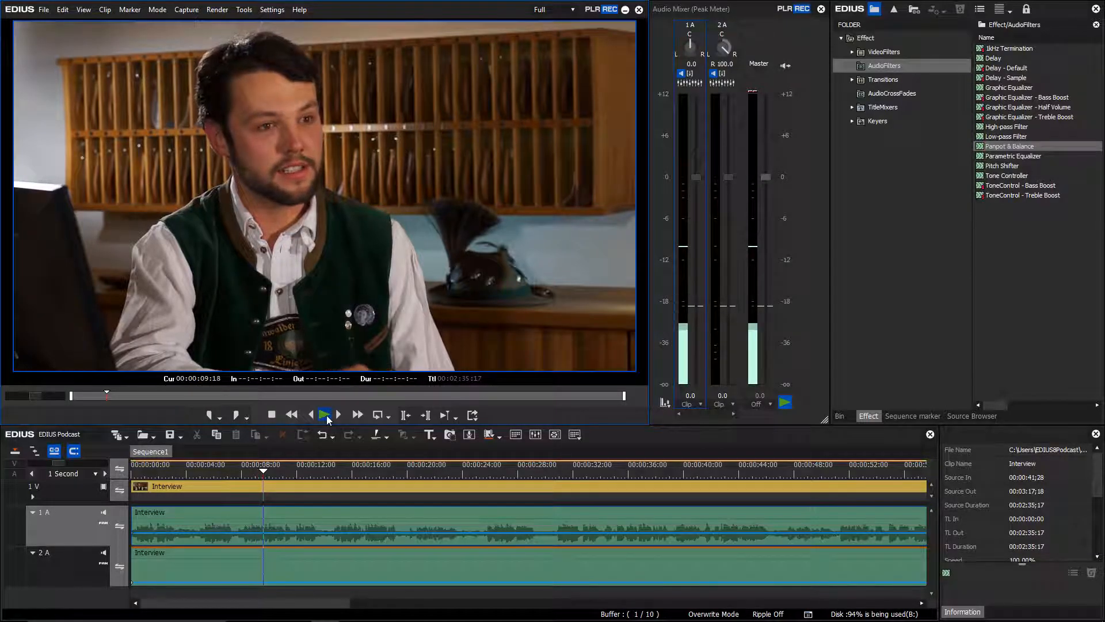
pyautogui.click(323, 414)
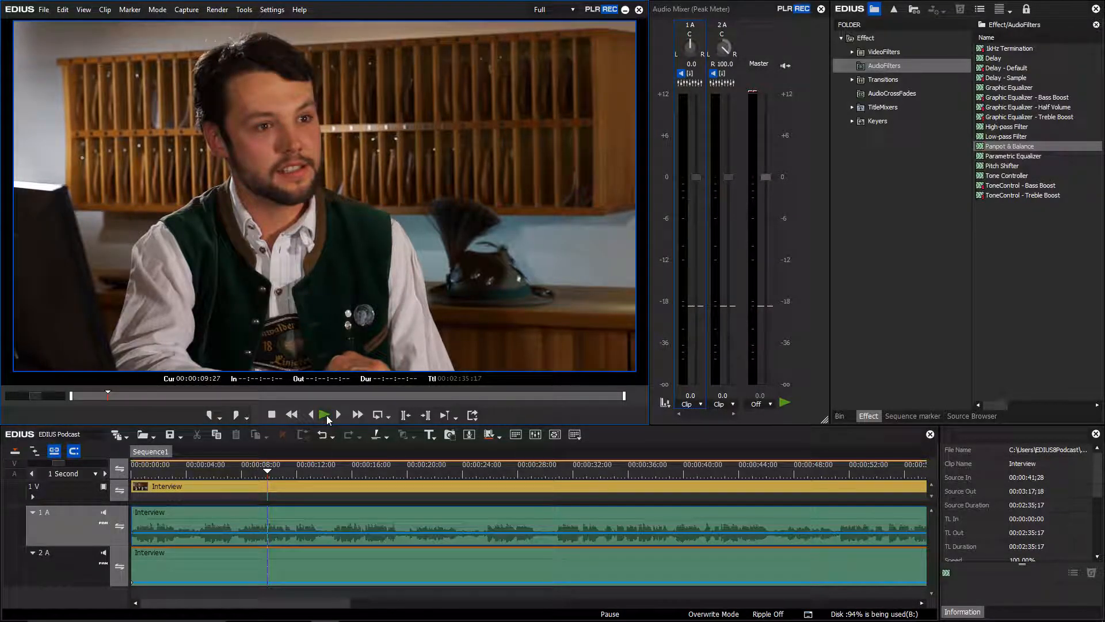